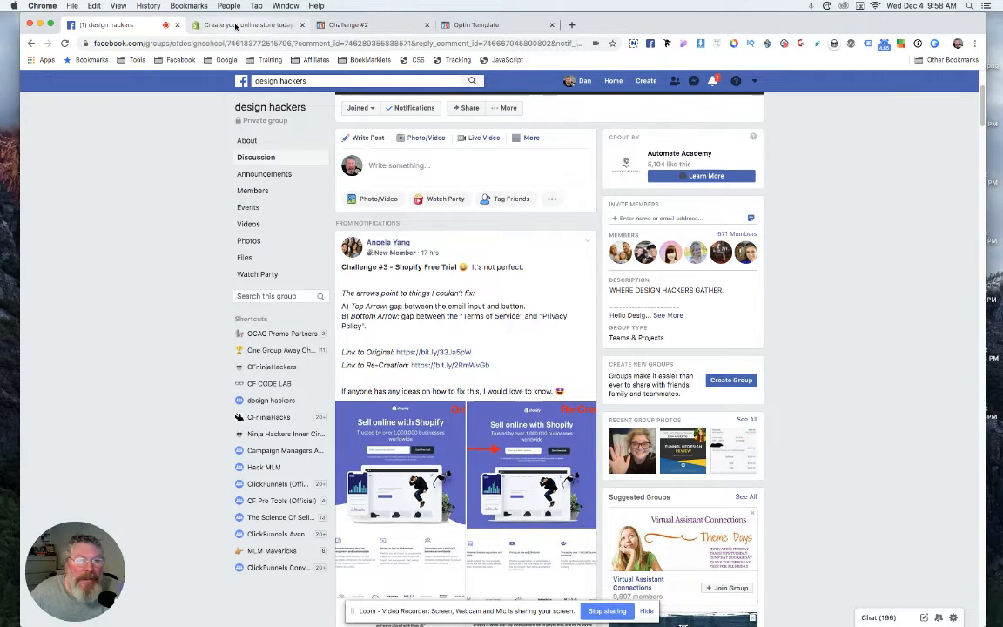
Step: View Shopify's original opt-in page, then the Challenge #3 clone for comparison
left_click(247, 25)
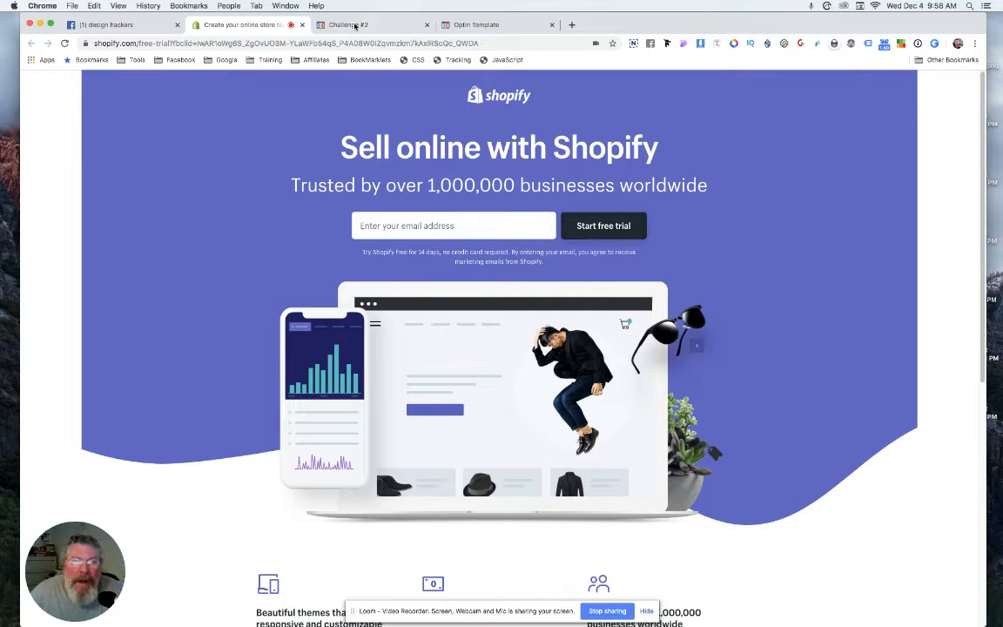
left_click(348, 24)
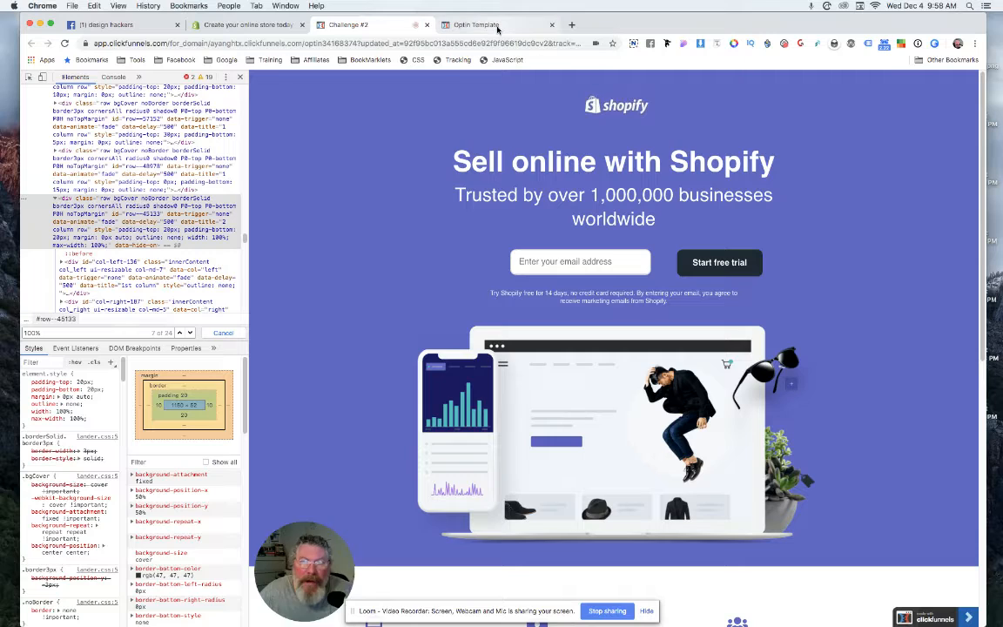
Step: Switch to the Optin Template editor and inspect its two-column row with the email field
left_click(477, 24)
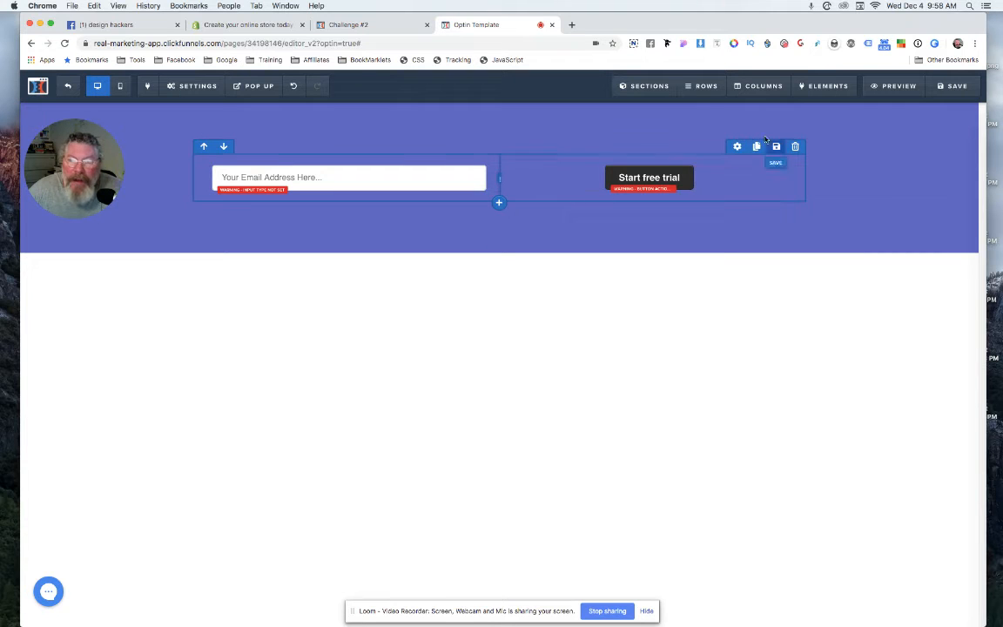
mouse_move(429, 199)
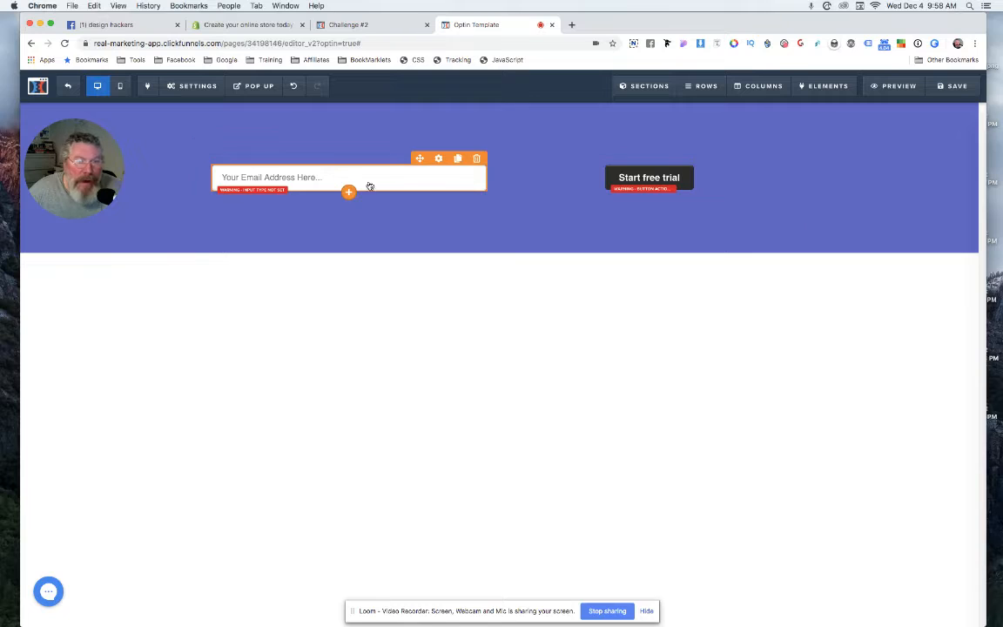
left_click(648, 178)
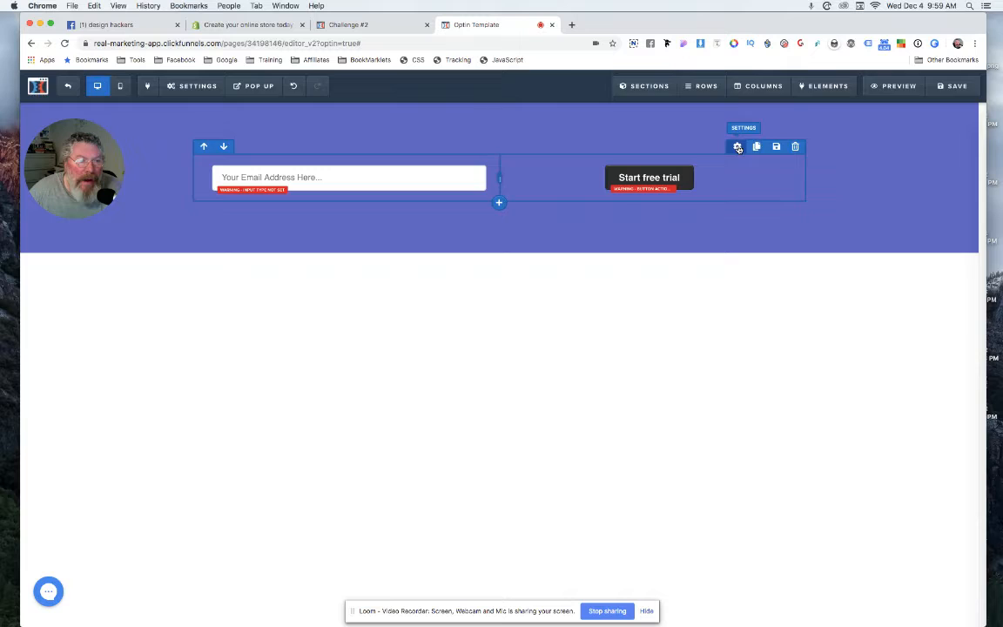
Step: Narrow the opt-in row to 70% width, then check Shopify's page for comparison
left_click(739, 146)
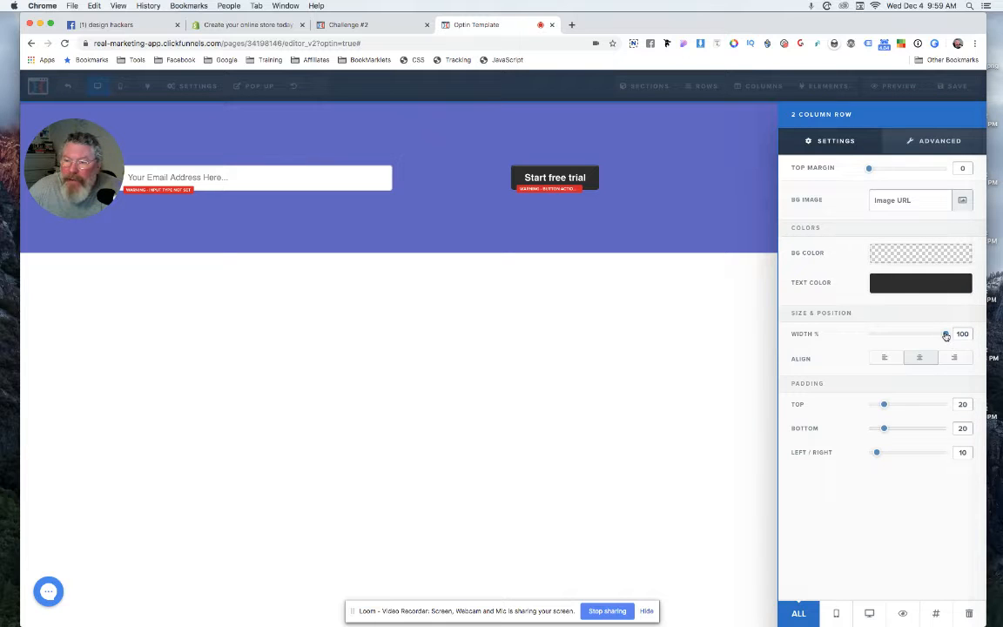
left_click_drag(948, 334, 920, 335)
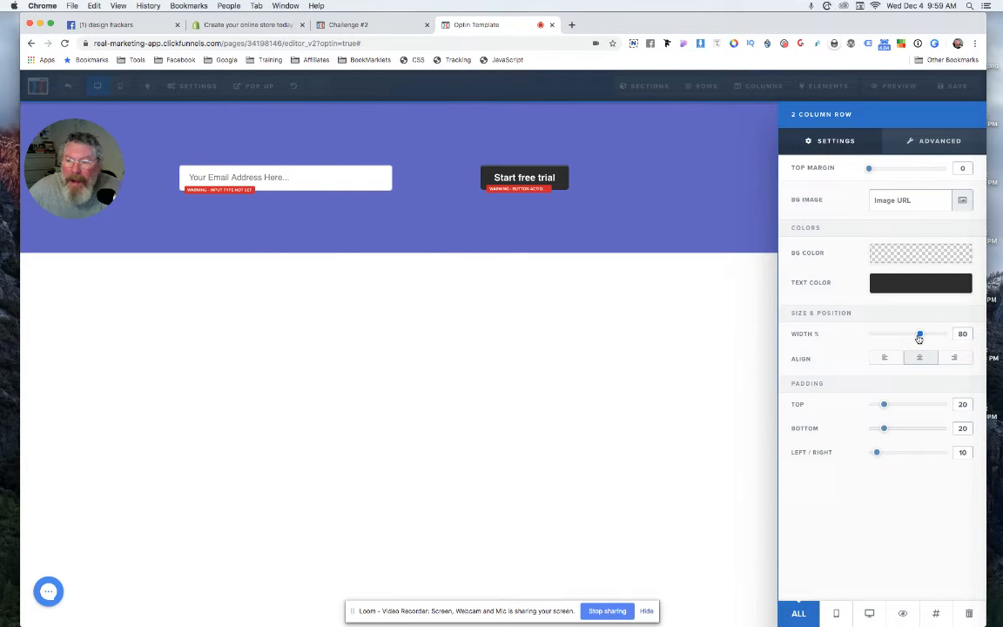
left_click_drag(919, 335, 910, 335)
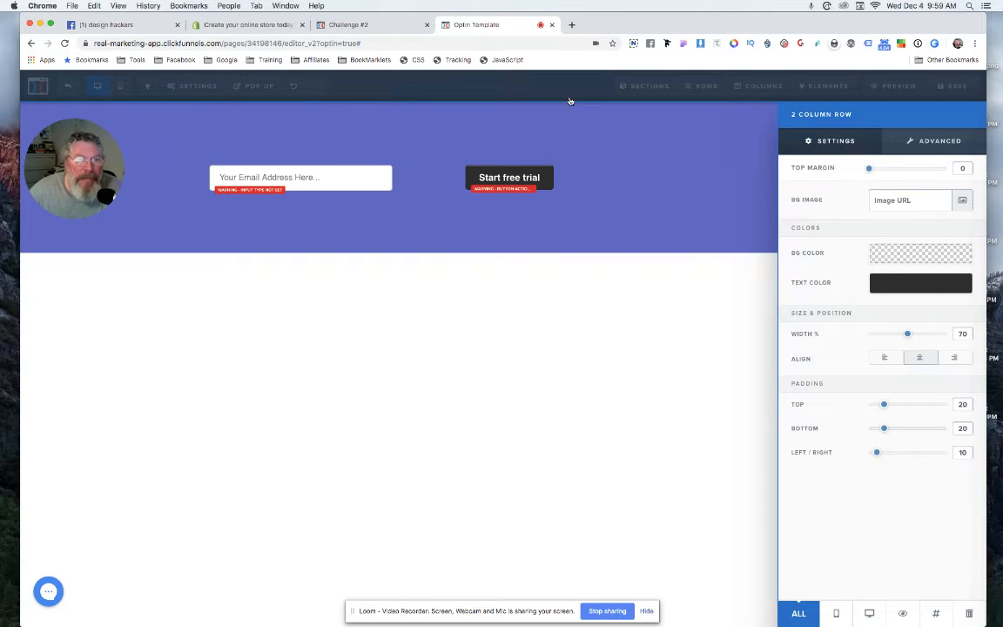
left_click(247, 24)
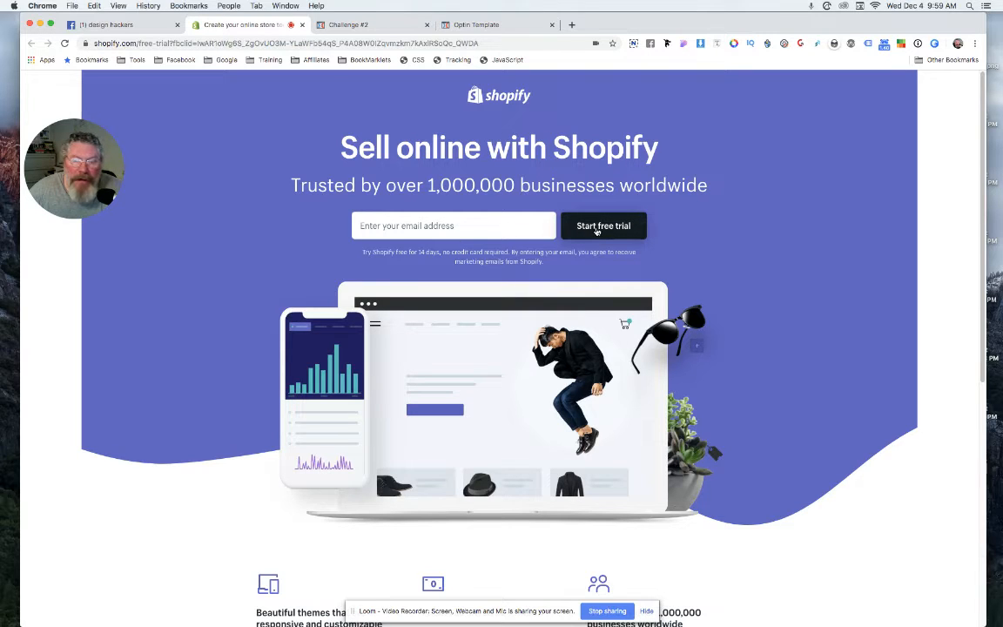
Step: Return from the Shopify tab to the Optin Template editor
left_click(478, 25)
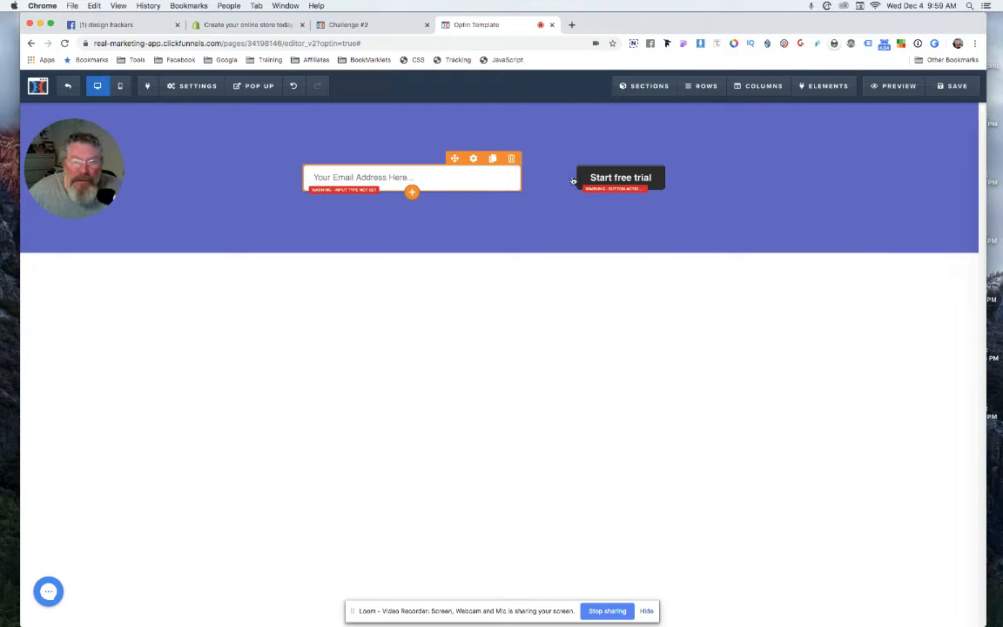
Step: Change the Start free trial button's Button Align so it sits nearer the email field
left_click(620, 177)
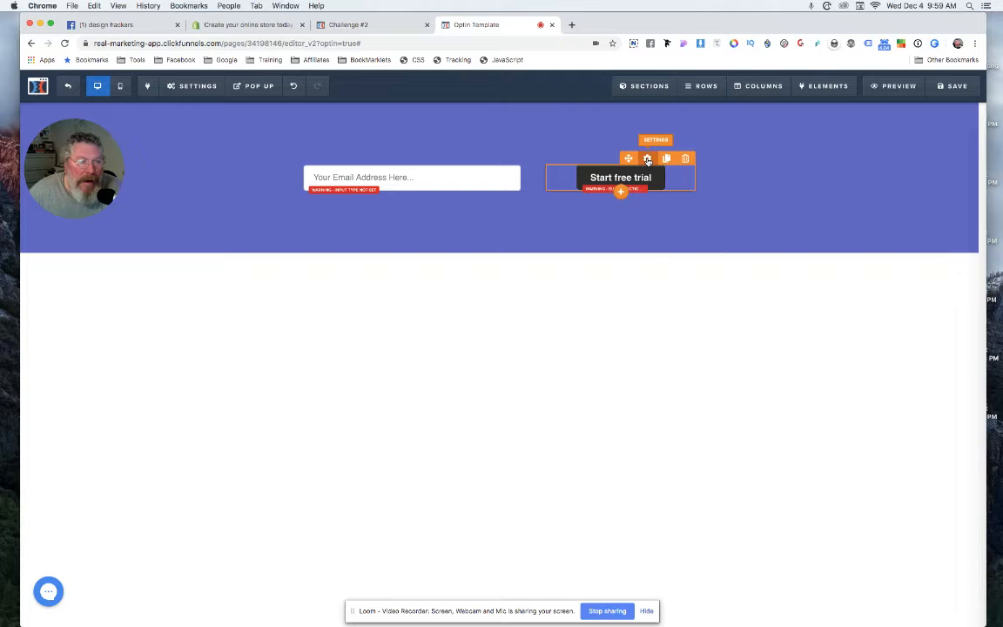
left_click(648, 158)
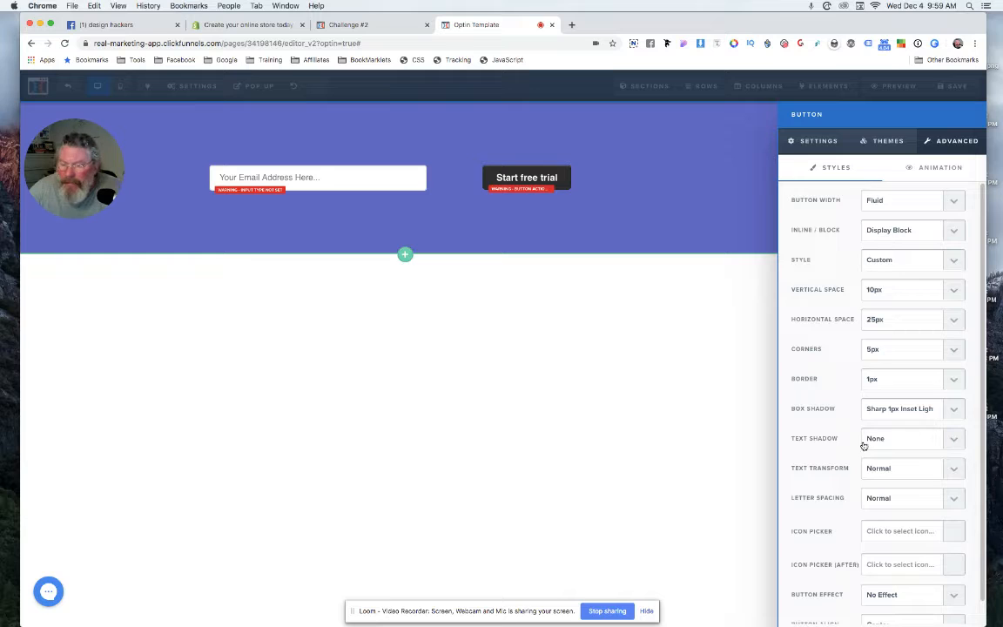
scroll("down", 3)
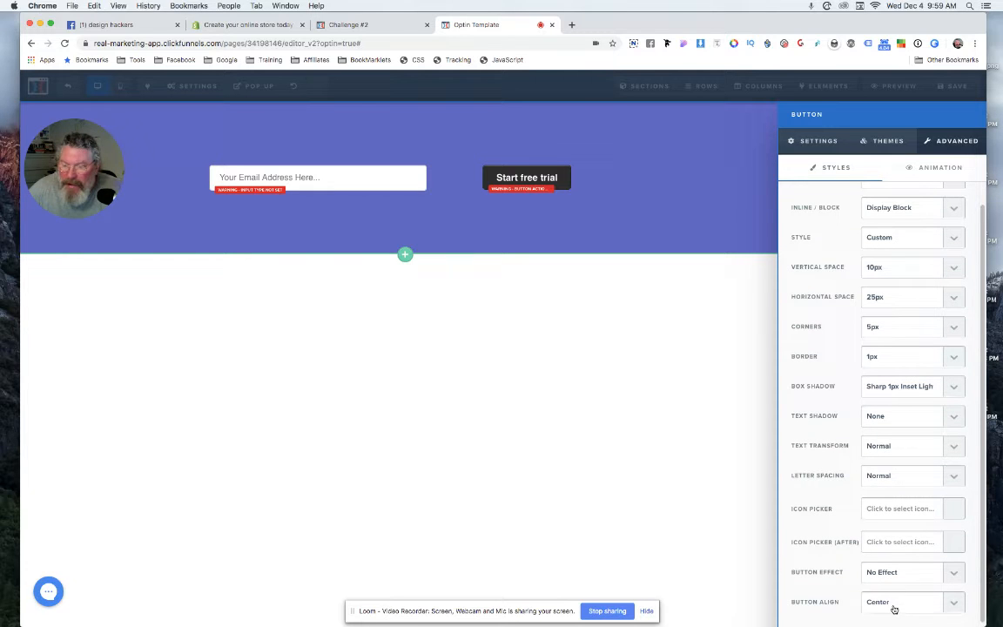
left_click(913, 603)
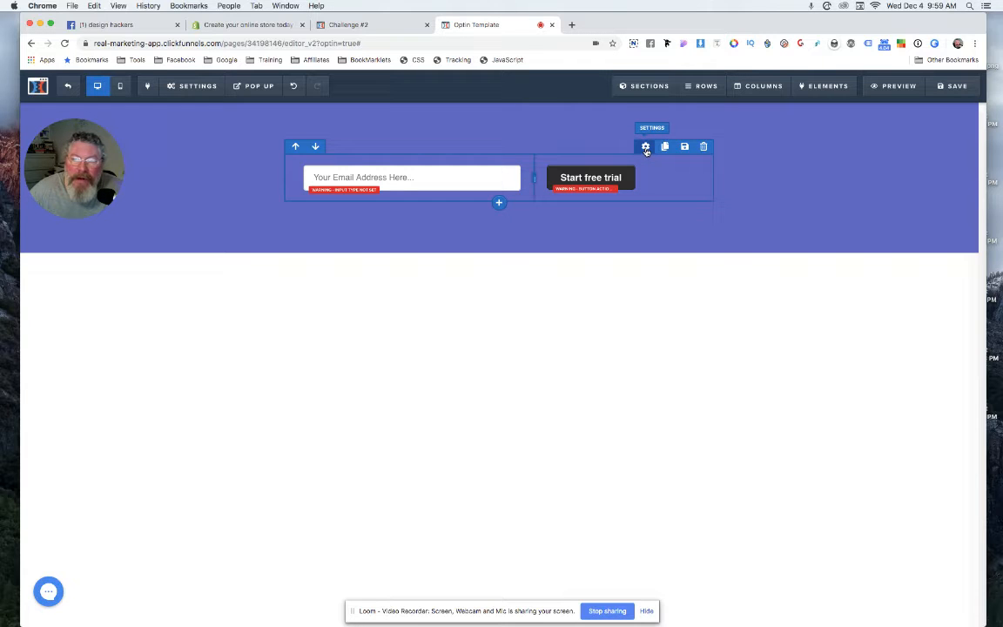
Step: Set the opt-in row's left/right padding to 0 and close its settings
left_click(645, 146)
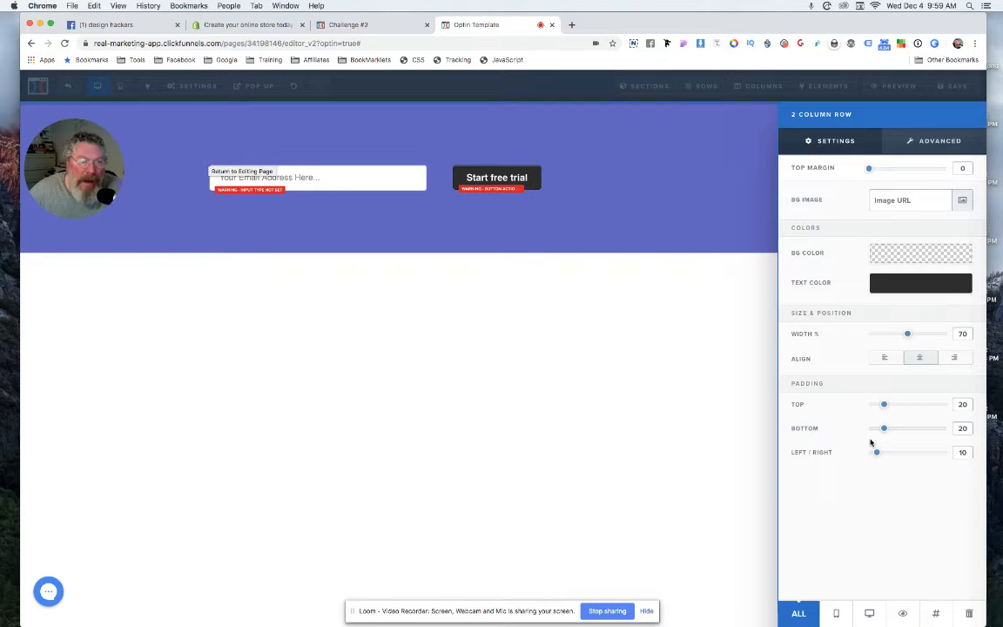
left_click_drag(876, 453, 917, 453)
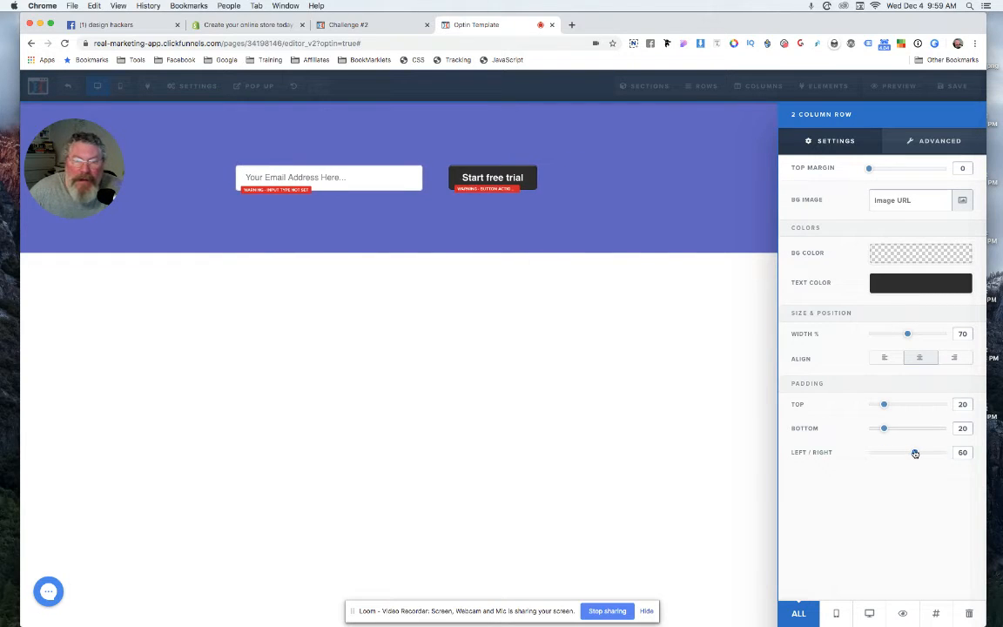
left_click_drag(916, 453, 868, 453)
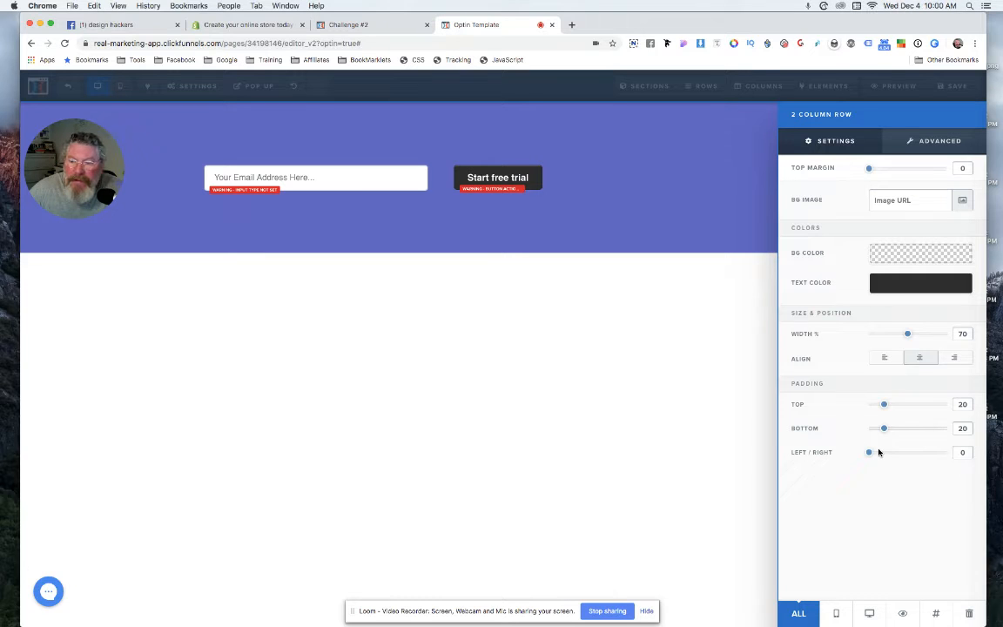
mouse_move(526, 149)
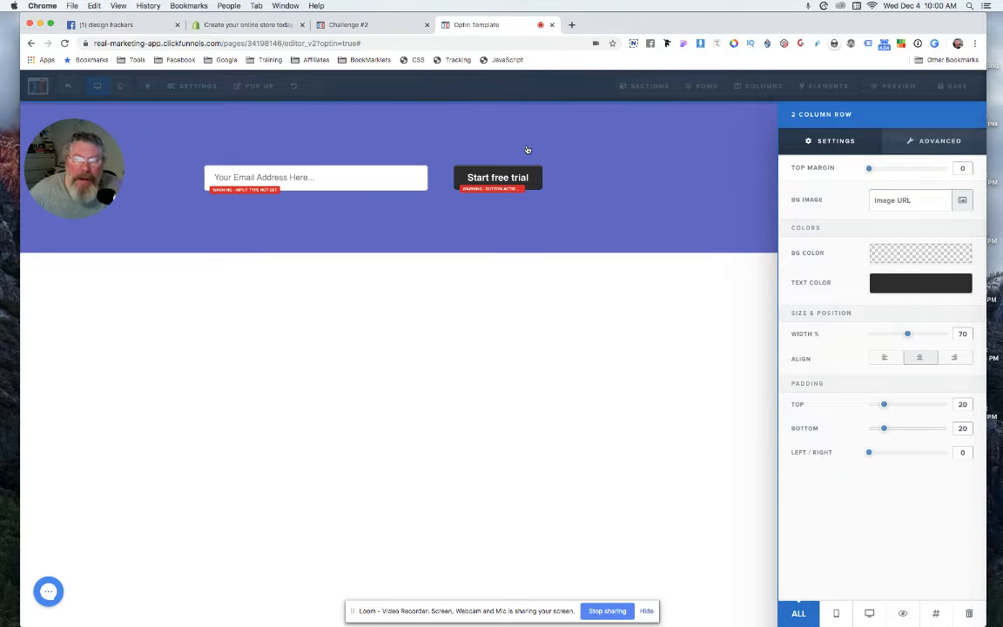
left_click(499, 177)
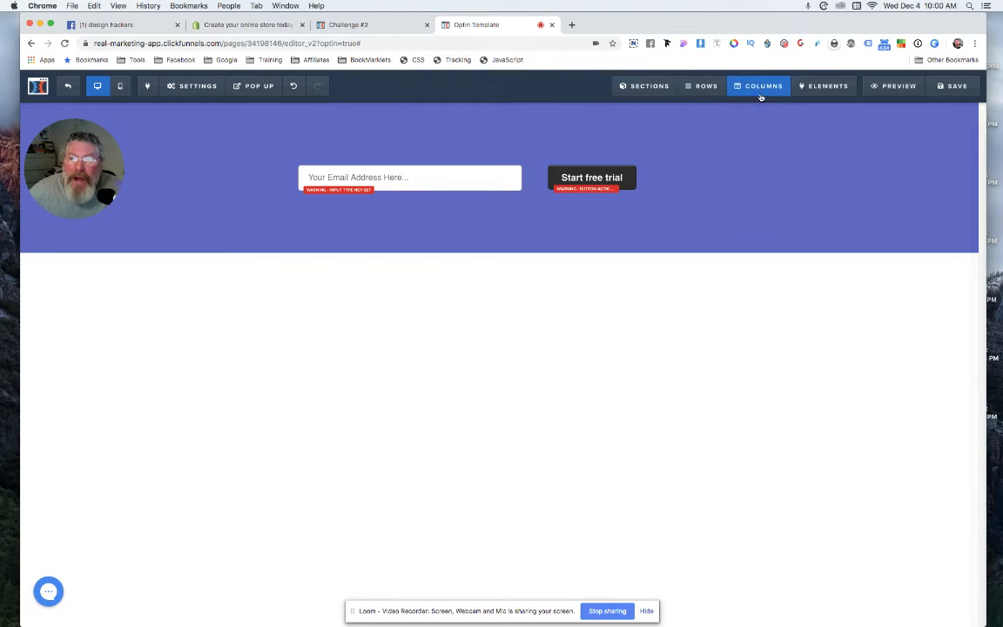
Step: Set the button's 2nd column left/right padding from 25 to 0
left_click(760, 85)
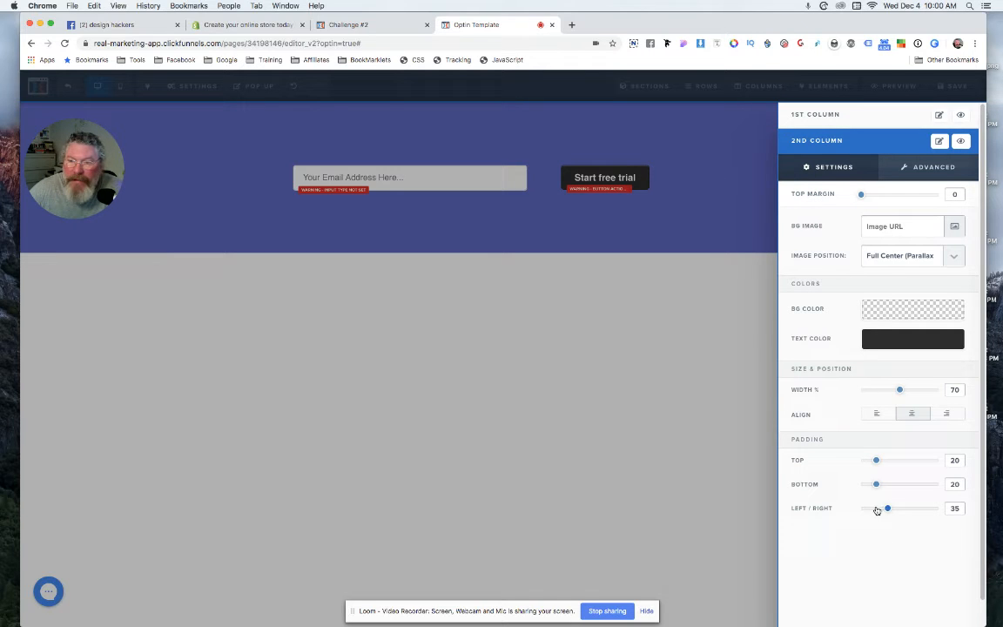
left_click_drag(889, 509, 863, 509)
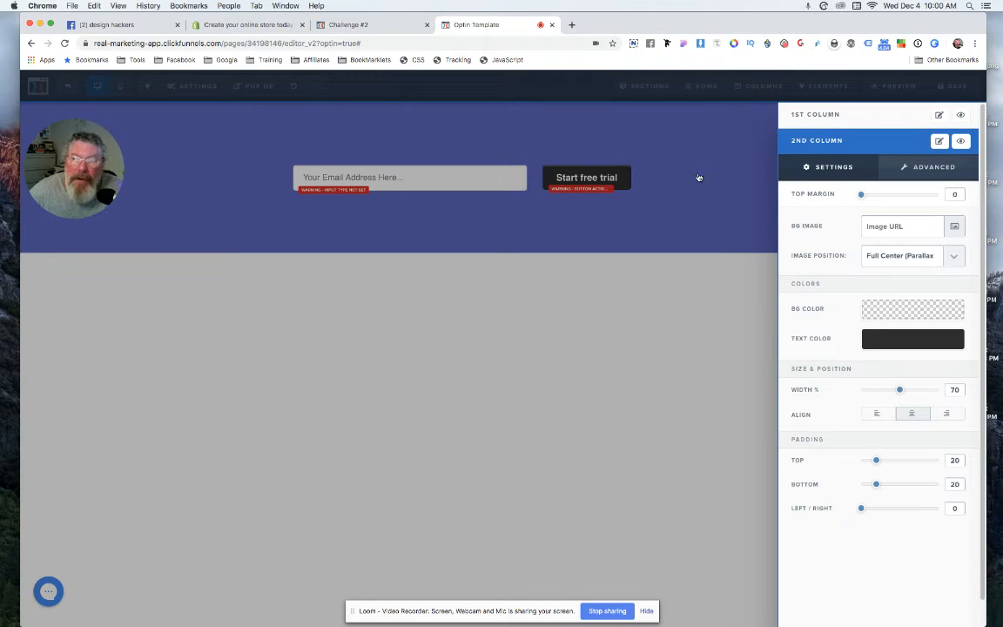
left_click(934, 167)
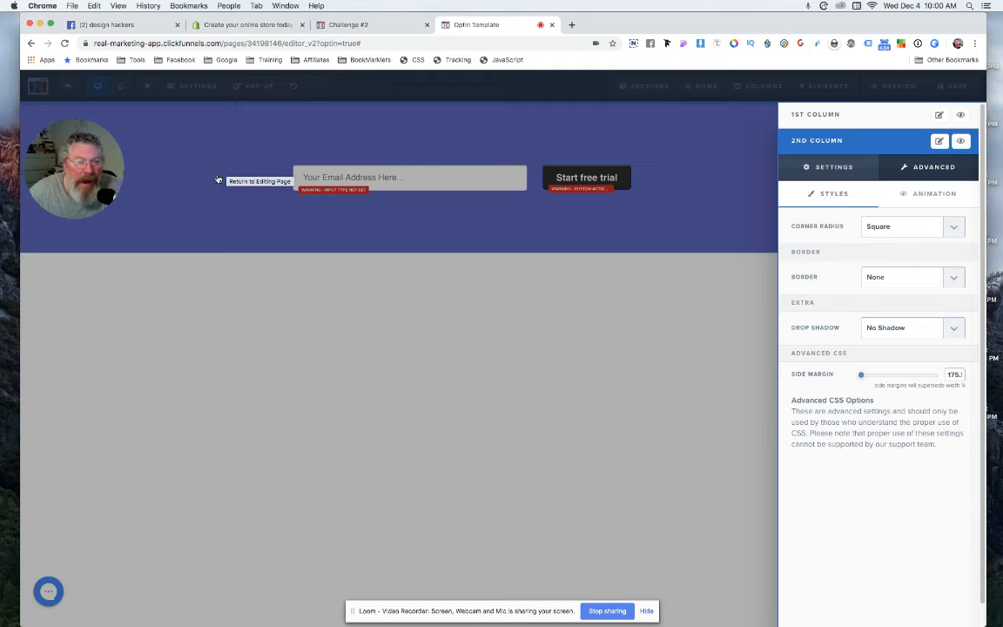
Step: In the column's Advanced settings, try Side Margin 25, then set it to 0
left_click_drag(860, 375, 878, 374)
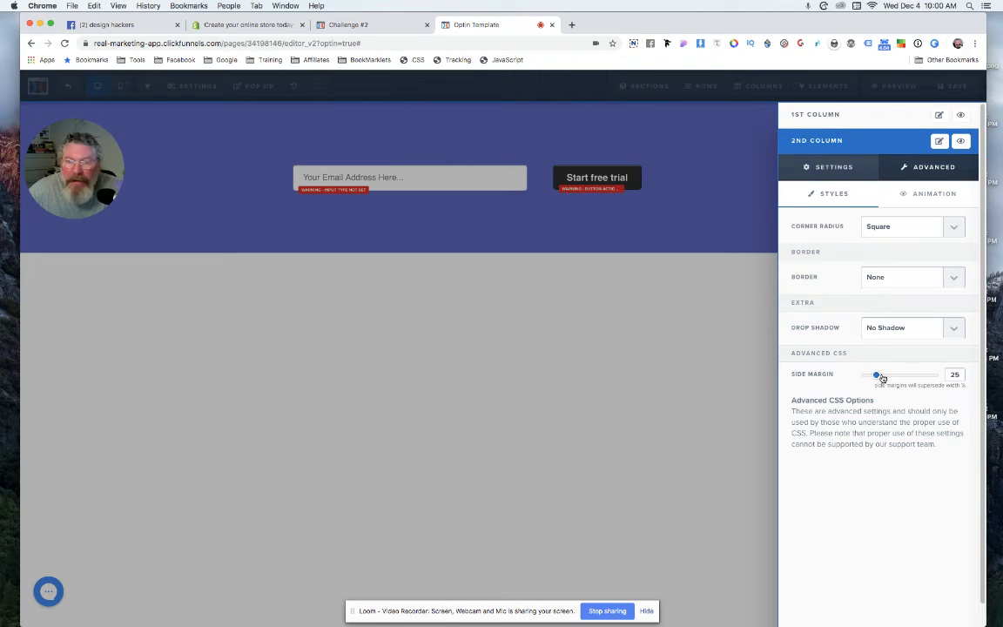
left_click_drag(878, 375, 867, 374)
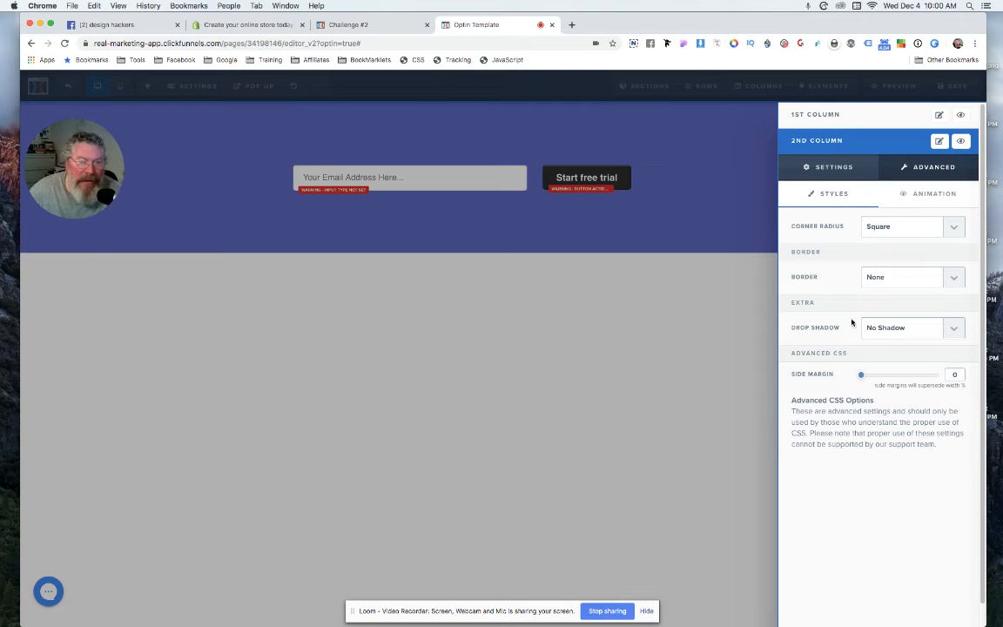
mouse_move(247, 184)
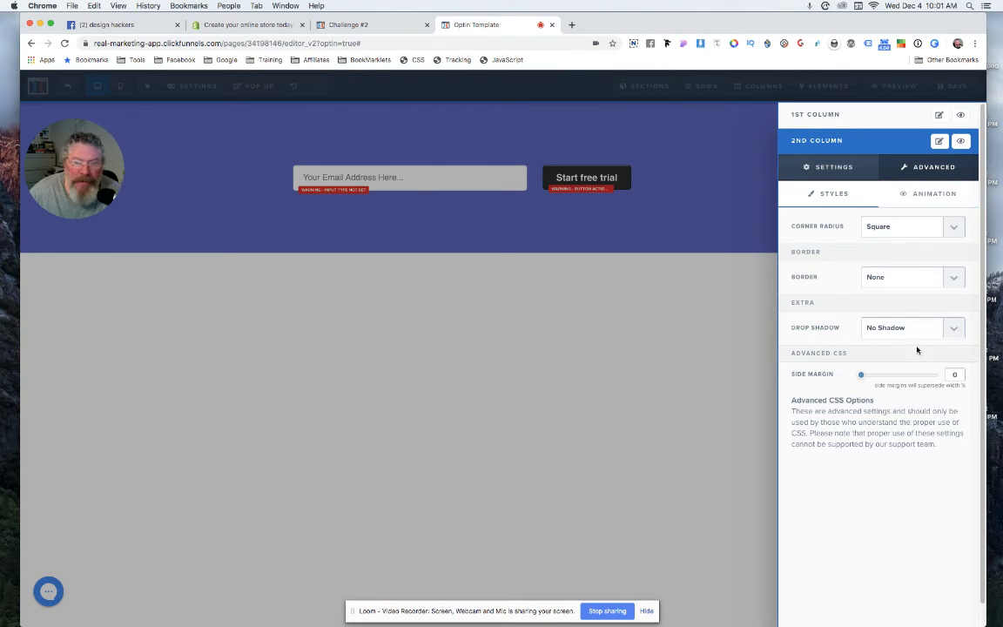
mouse_move(905, 361)
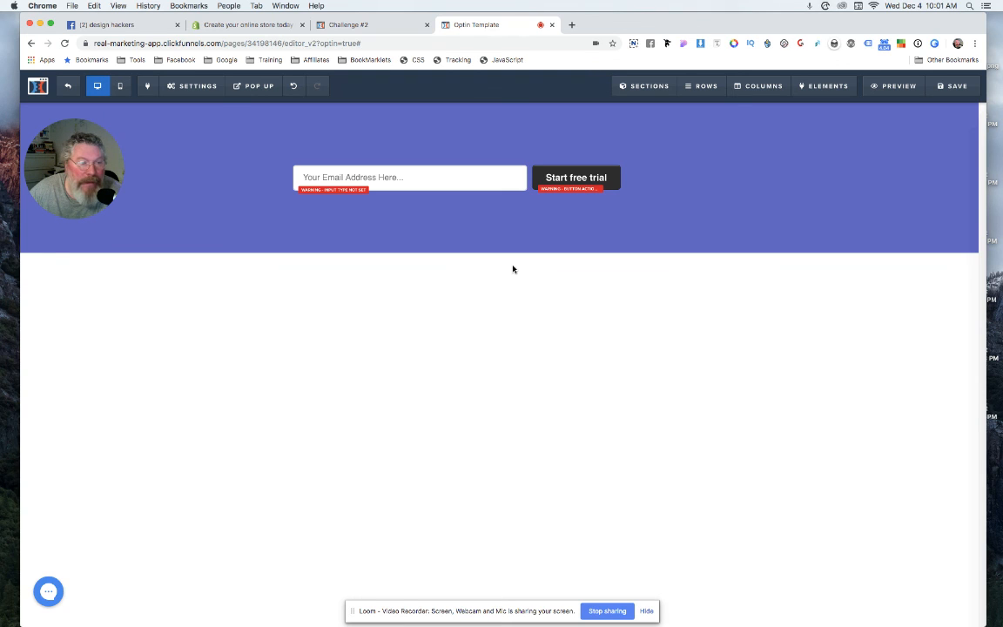
mouse_move(519, 292)
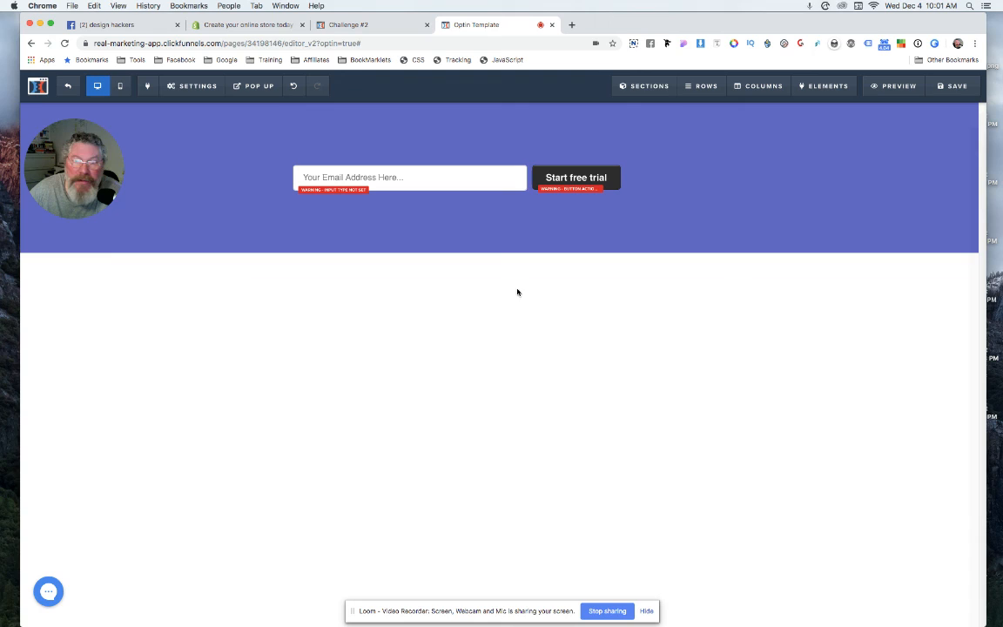